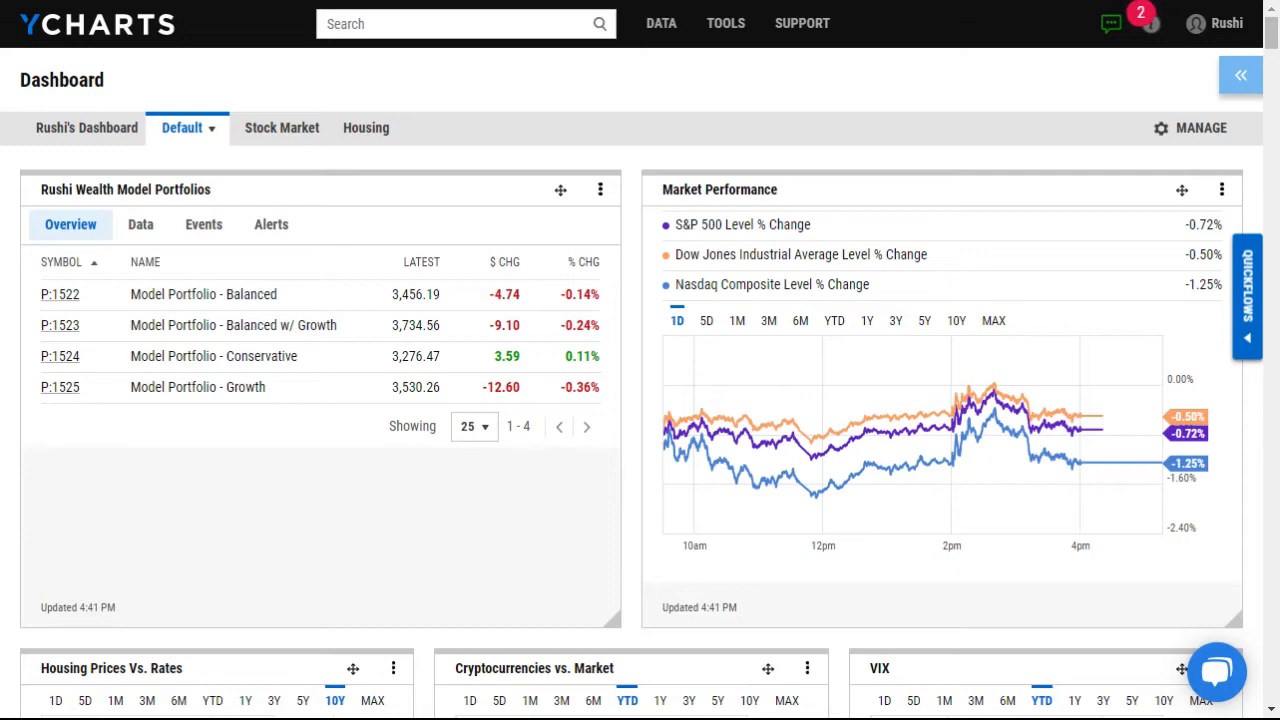
- Go to the partner Integrations page from the Support menu
{"action": "left_click", "coordinate": [802, 24]}
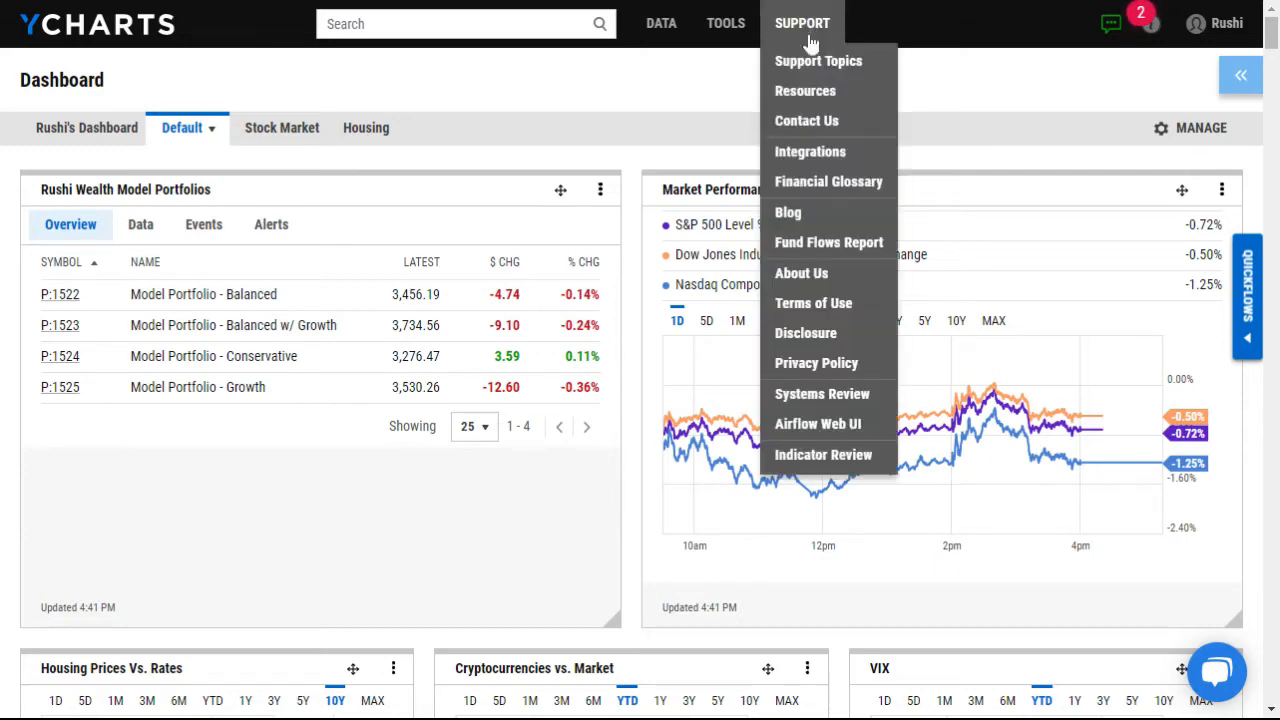
{"action": "left_click", "coordinate": [810, 152]}
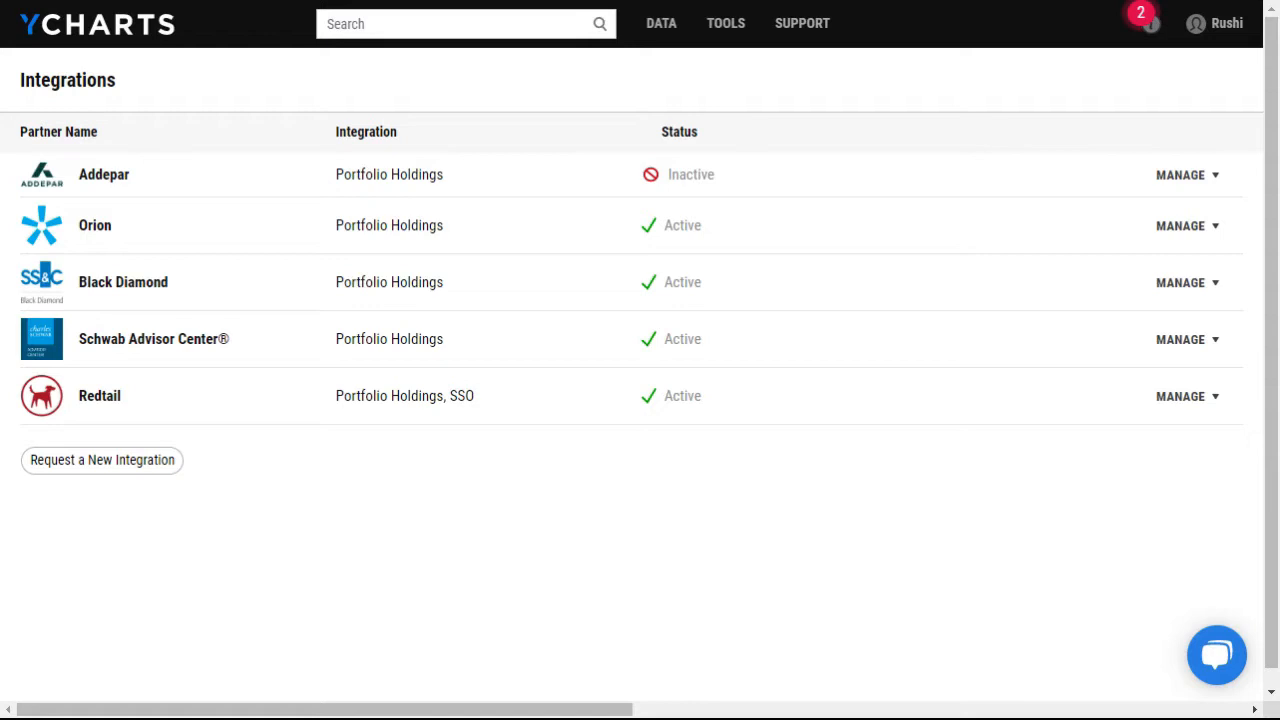
{"action": "mouse_move", "coordinate": [676, 150]}
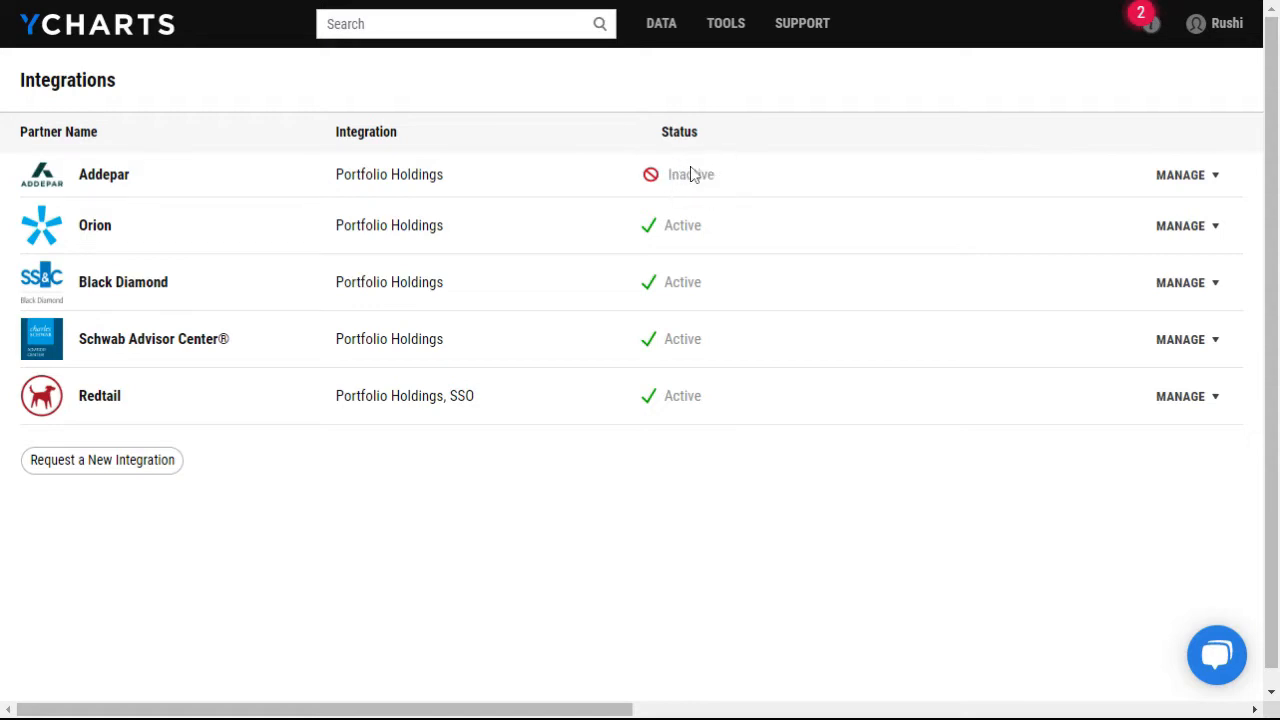
{"action": "mouse_move", "coordinate": [964, 196]}
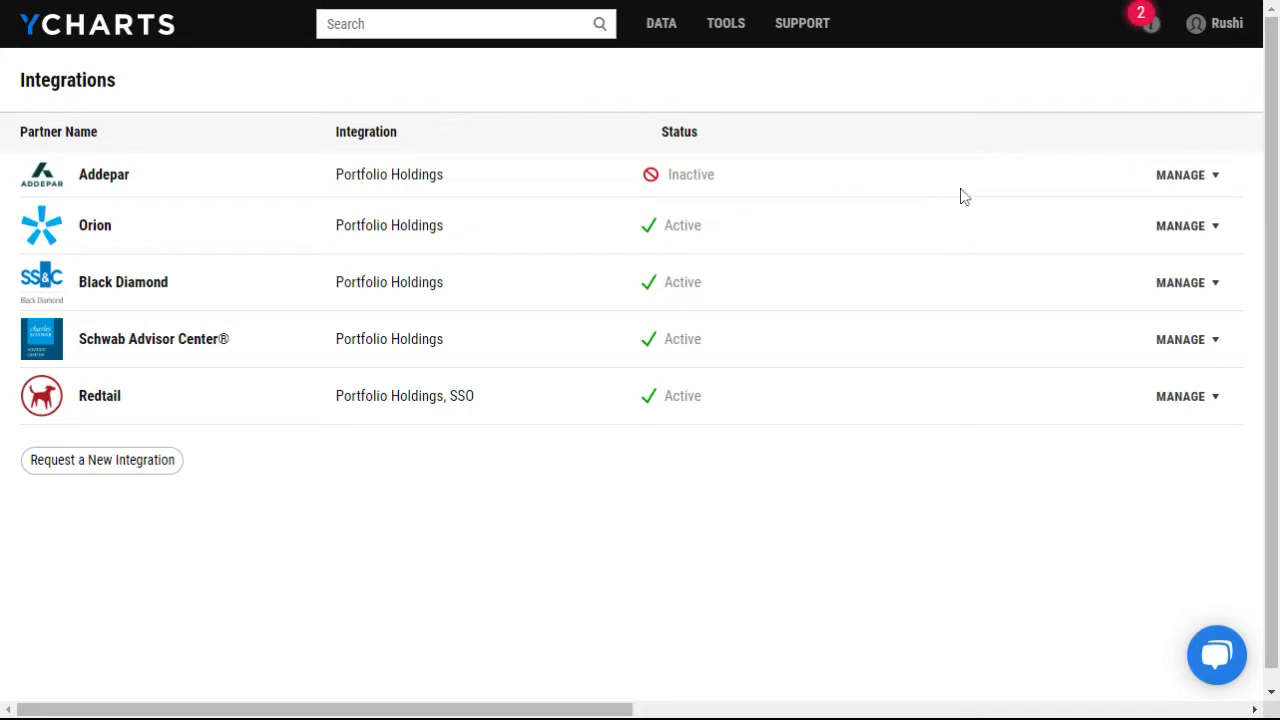
- Activate the Addepar integration from its Manage options
{"action": "left_click", "coordinate": [1186, 174]}
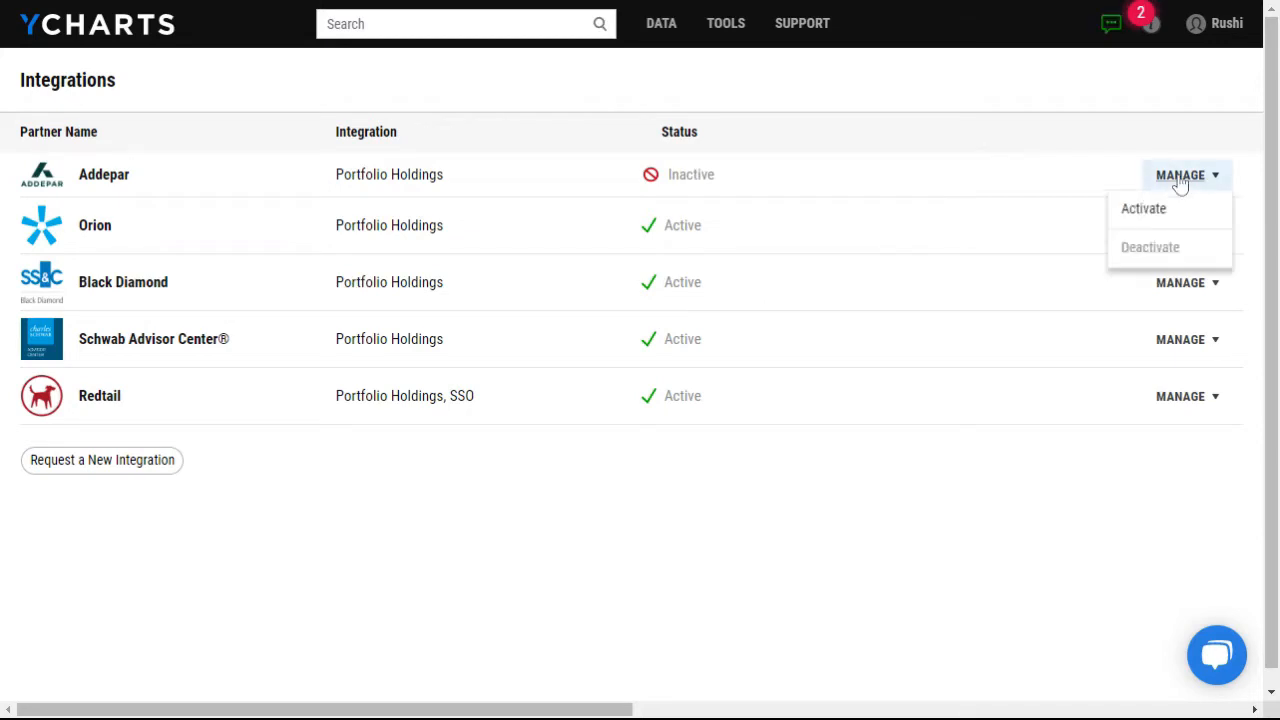
{"action": "left_click", "coordinate": [1144, 208]}
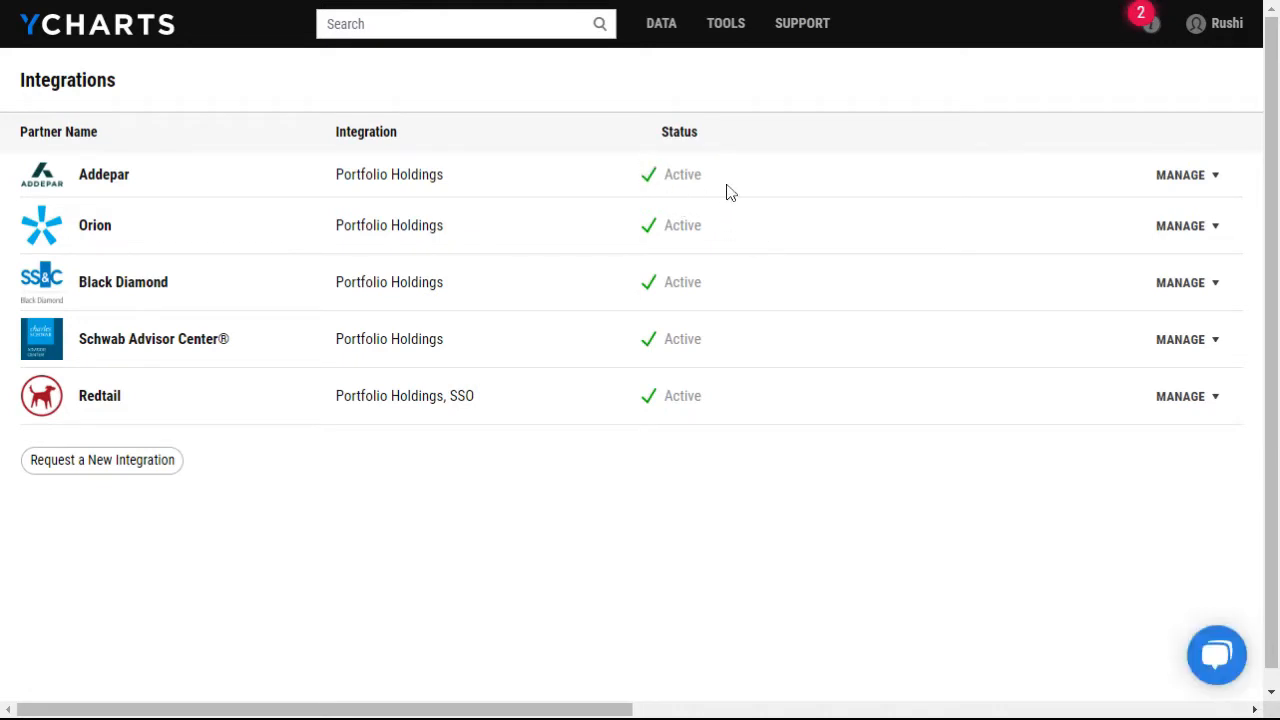
{"action": "mouse_move", "coordinate": [736, 170]}
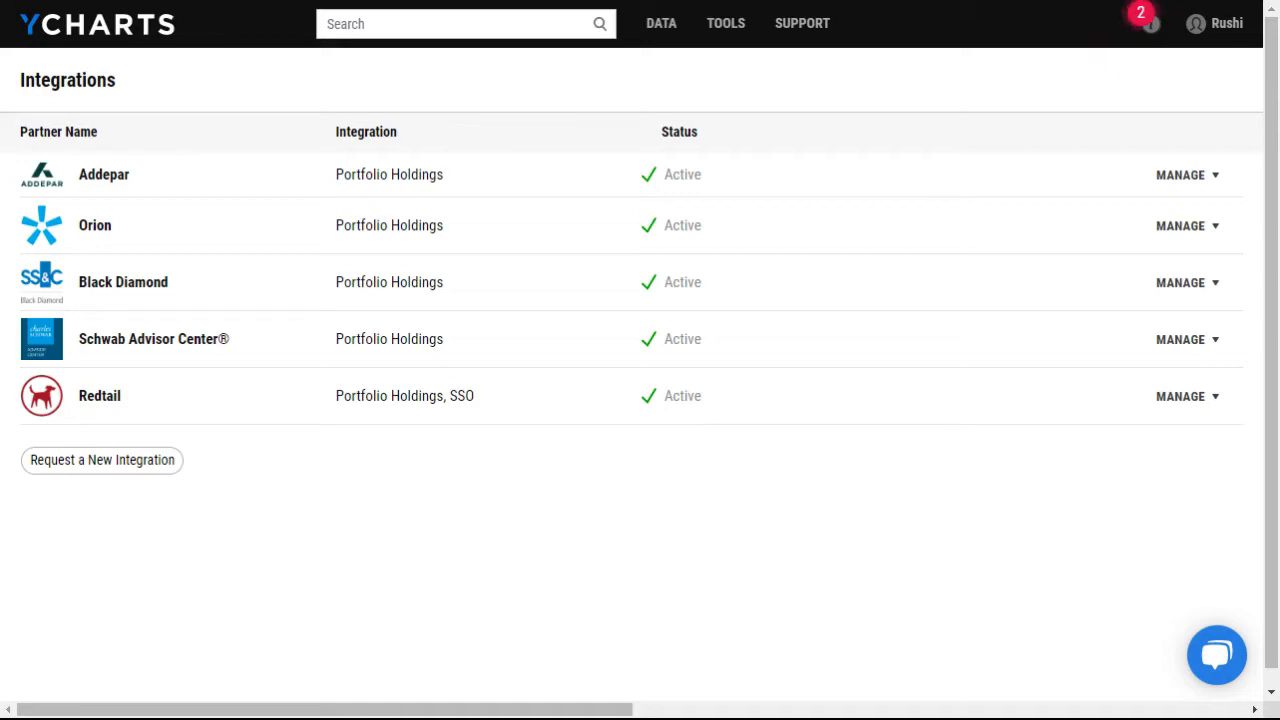
- Go to Model Portfolios under Tools and show the Import Holdings sources
{"action": "left_click", "coordinate": [724, 24]}
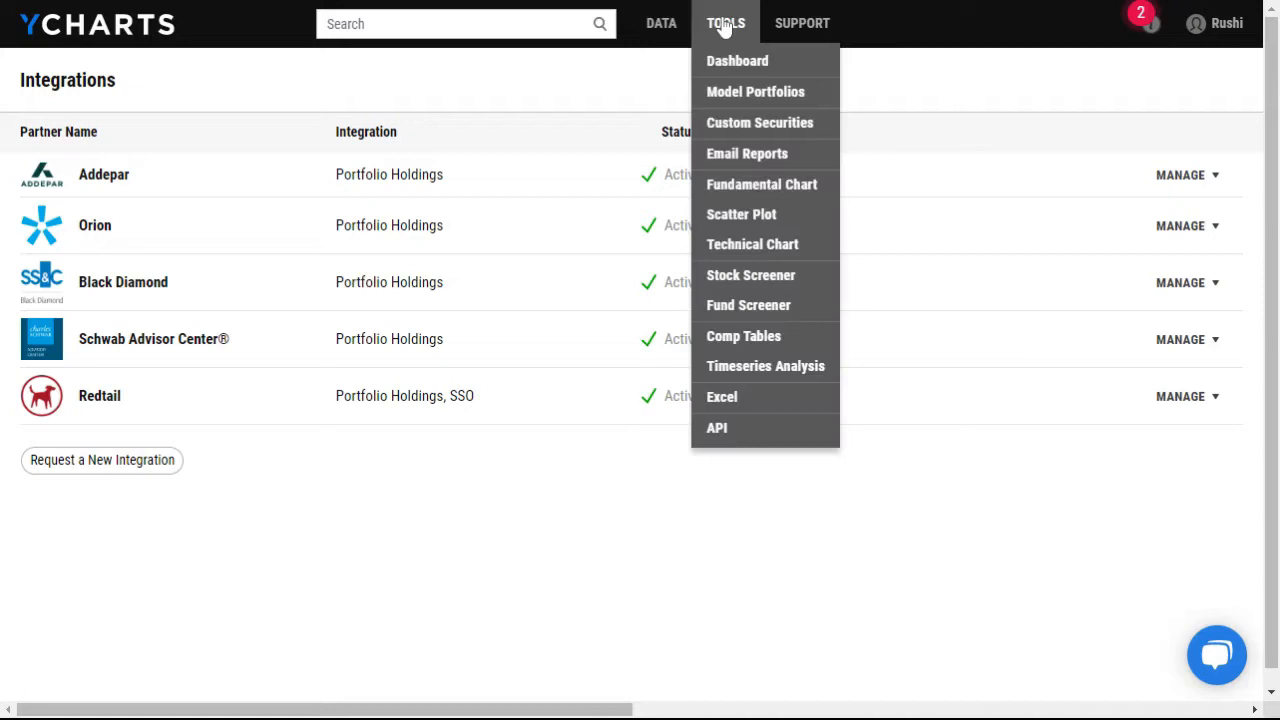
{"action": "mouse_move", "coordinate": [756, 92]}
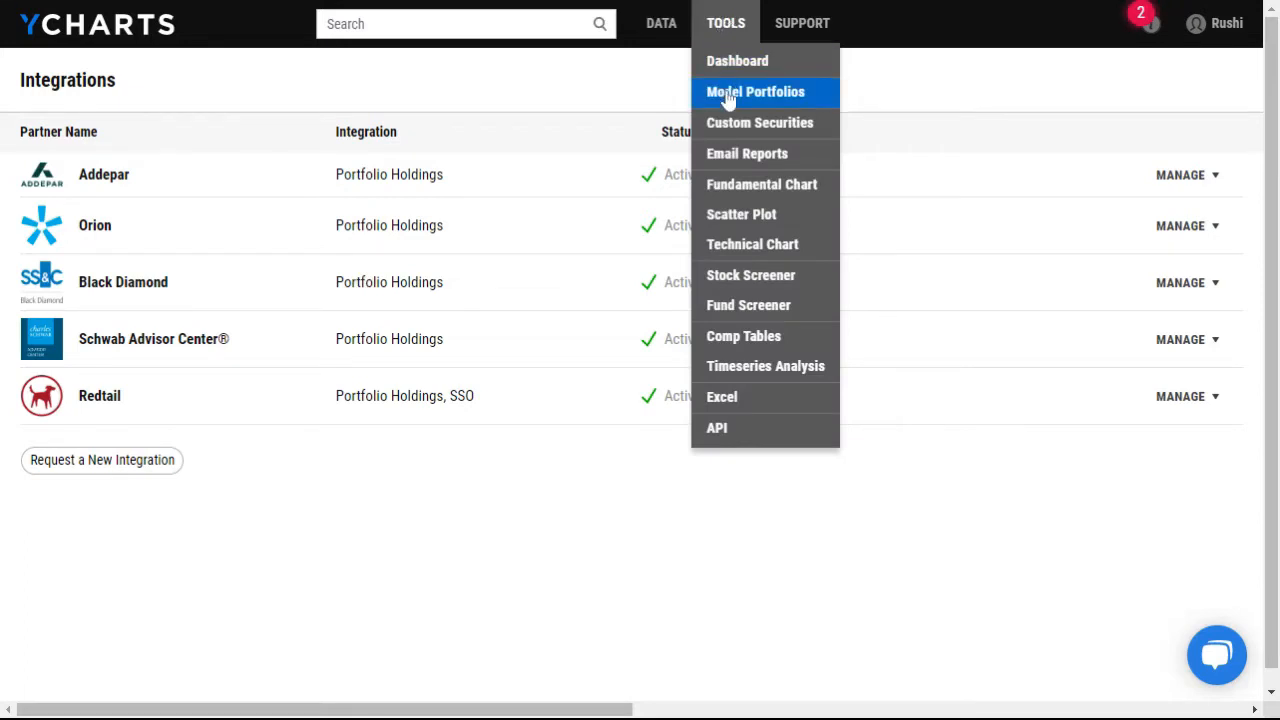
{"action": "left_click", "coordinate": [756, 92]}
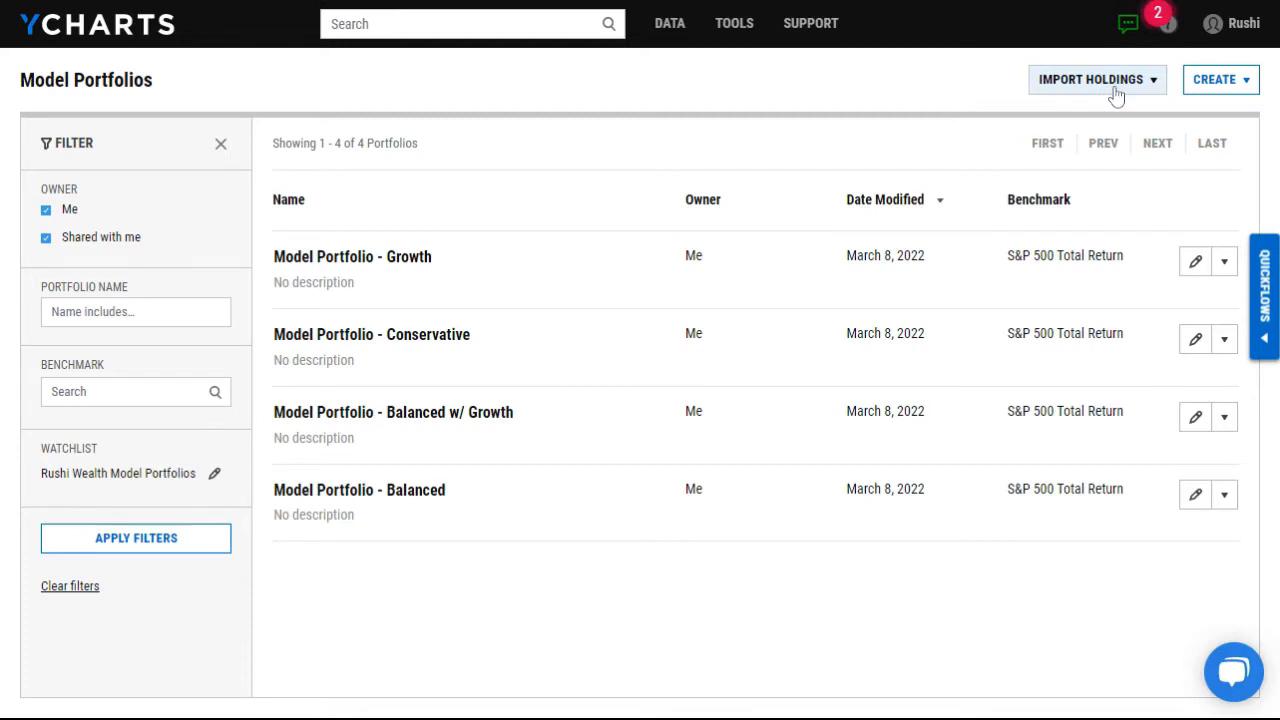
{"action": "left_click", "coordinate": [1096, 80]}
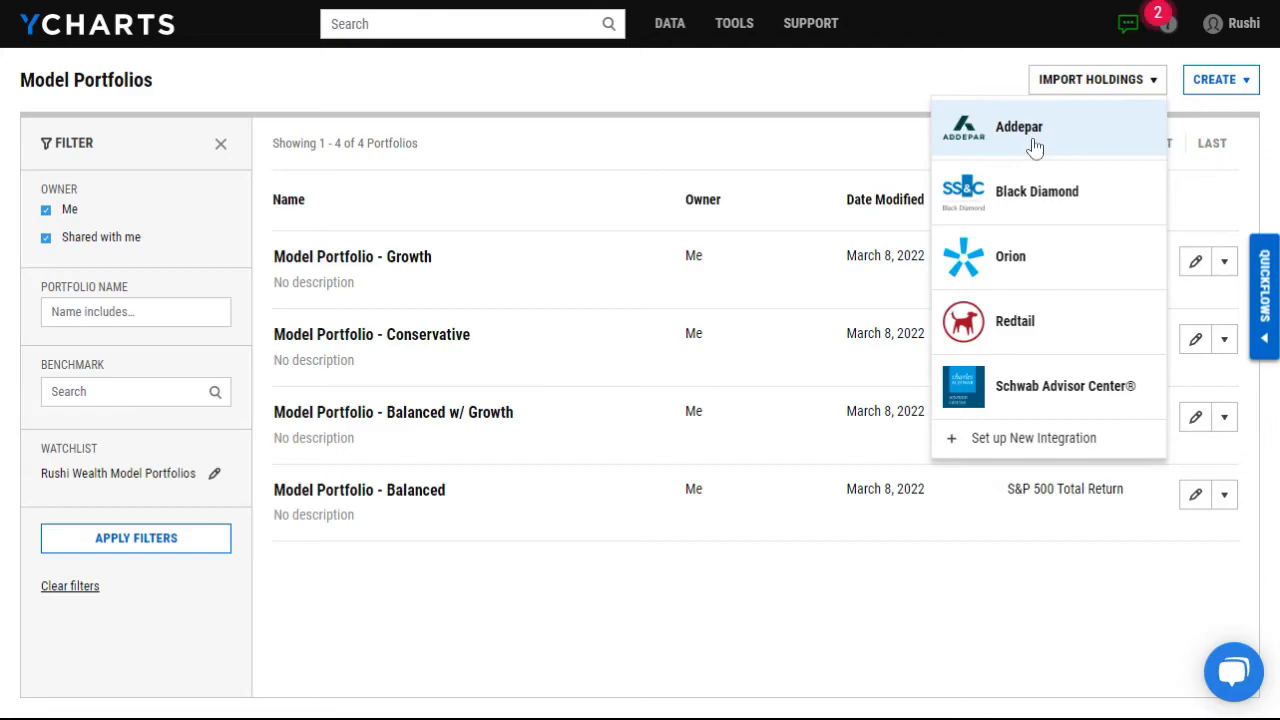
- Import the Adam Smith 401k account from Addepar, with Portfolio Type set to Accounts
{"action": "left_click", "coordinate": [1018, 126]}
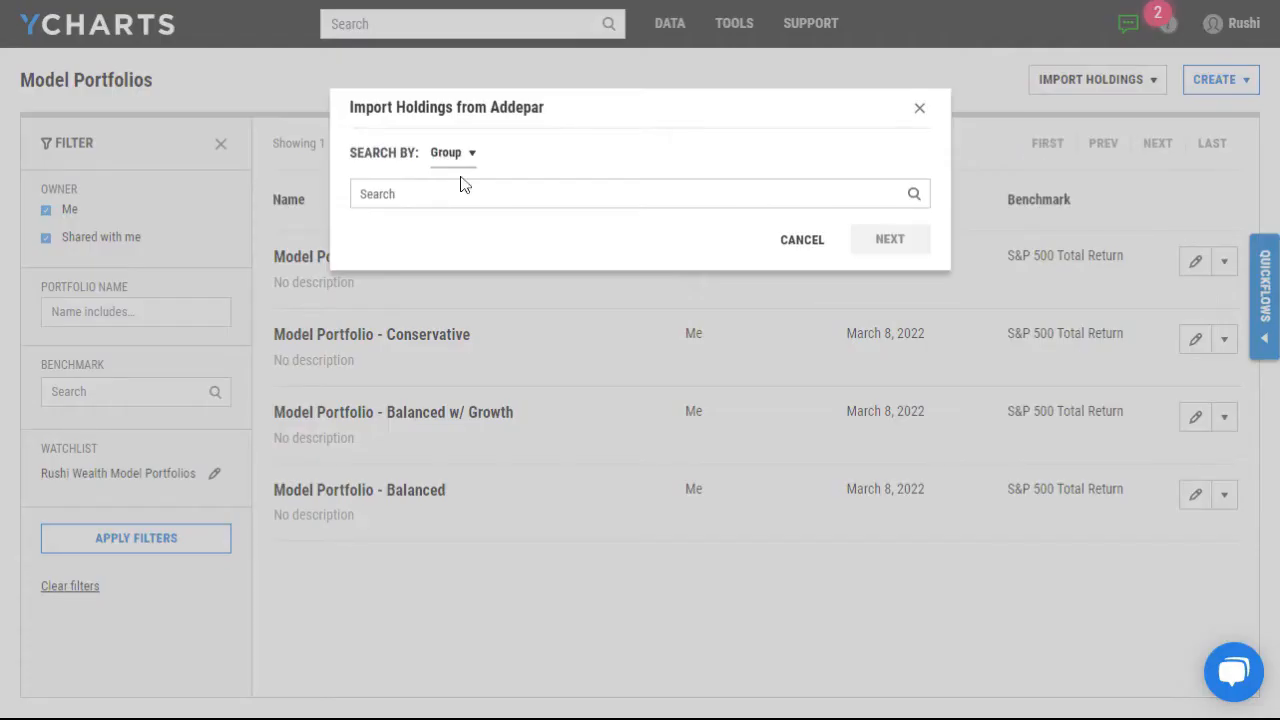
{"action": "mouse_move", "coordinate": [420, 178]}
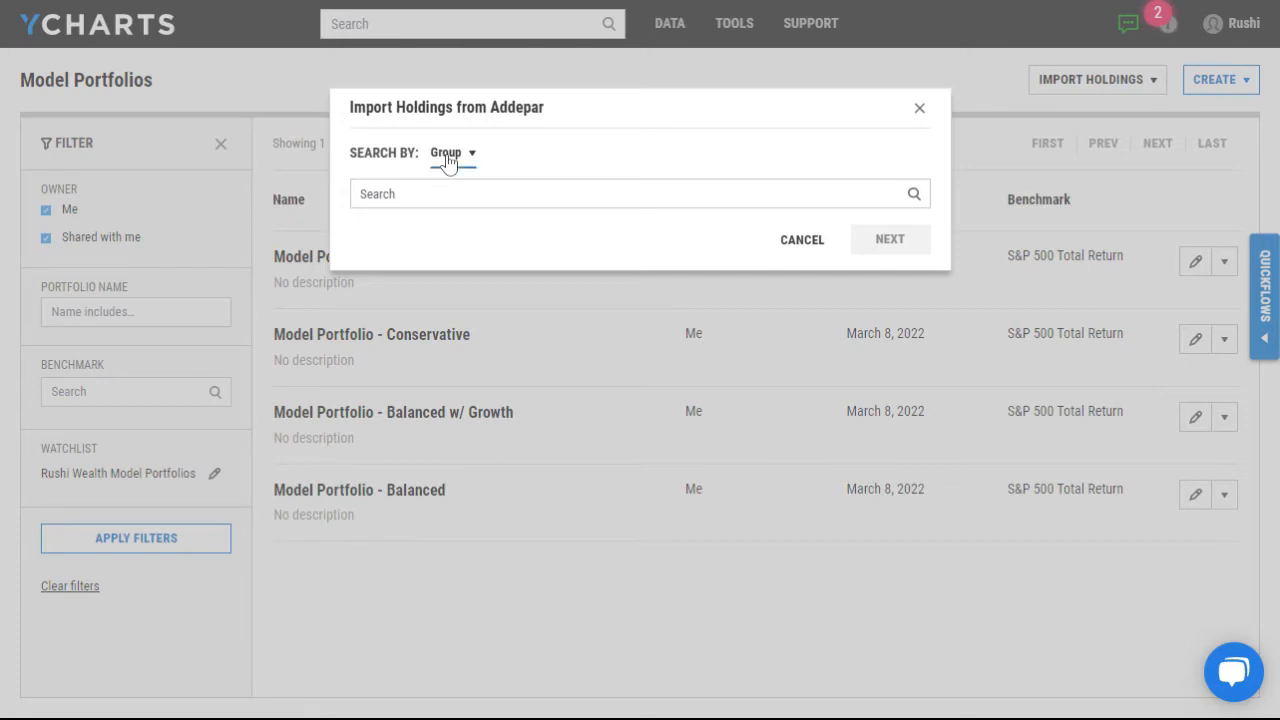
{"action": "left_click", "coordinate": [452, 152]}
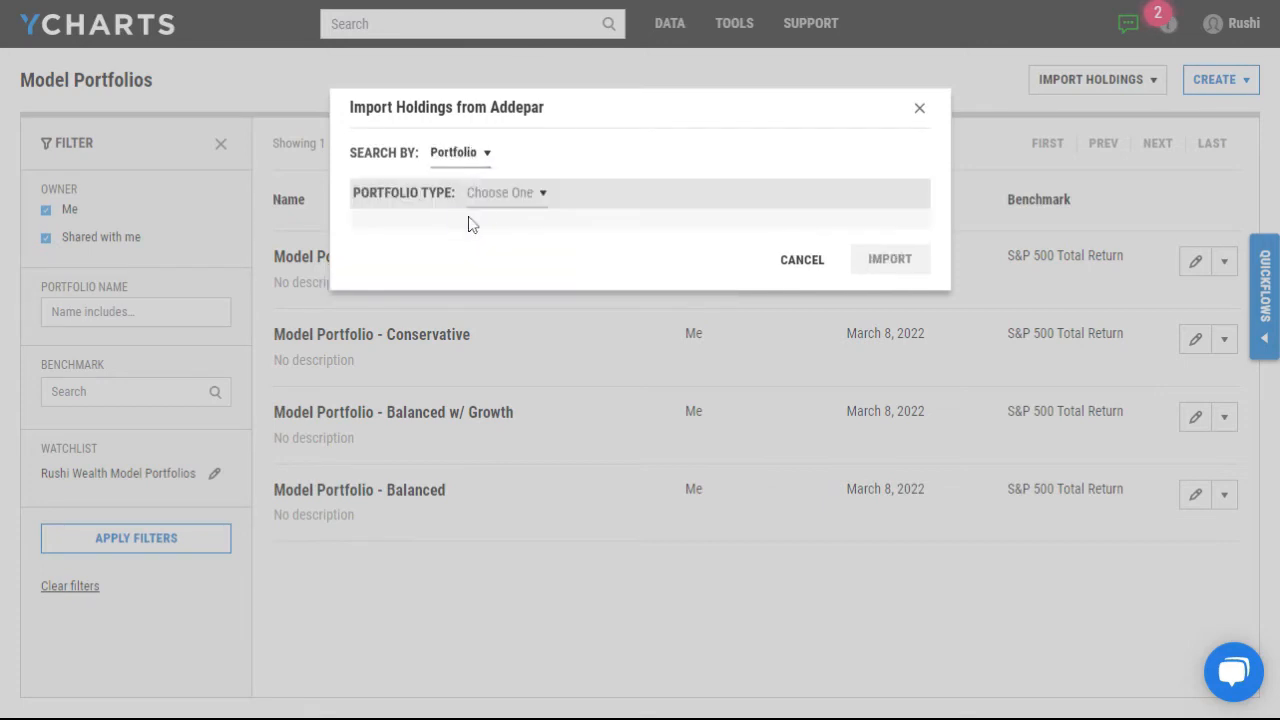
{"action": "left_click", "coordinate": [504, 192]}
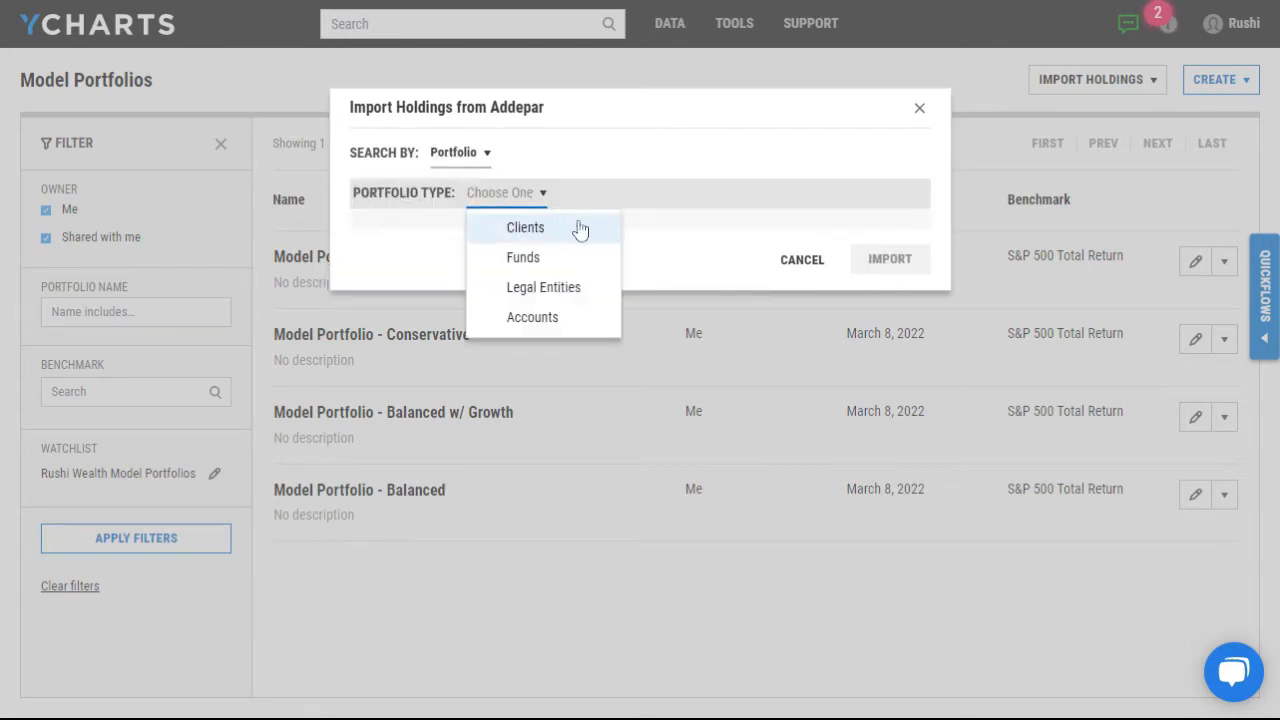
{"action": "mouse_move", "coordinate": [566, 258]}
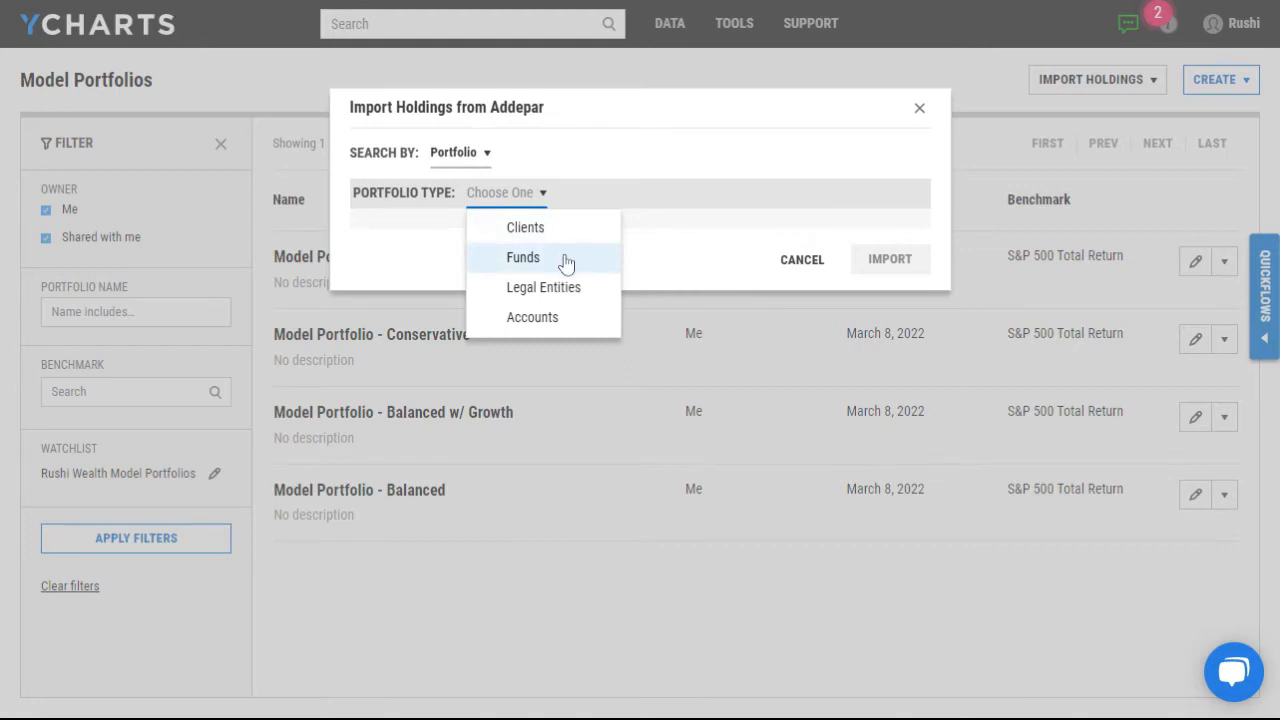
{"action": "mouse_move", "coordinate": [564, 294]}
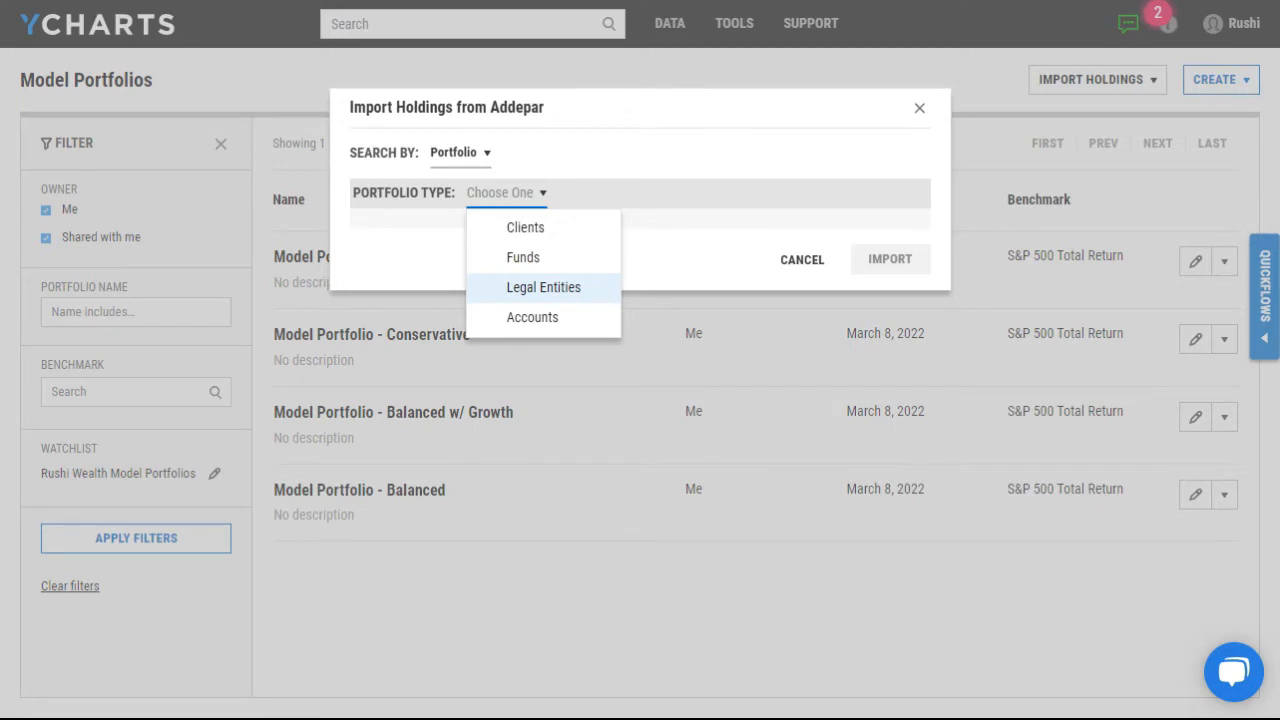
{"action": "mouse_move", "coordinate": [532, 316]}
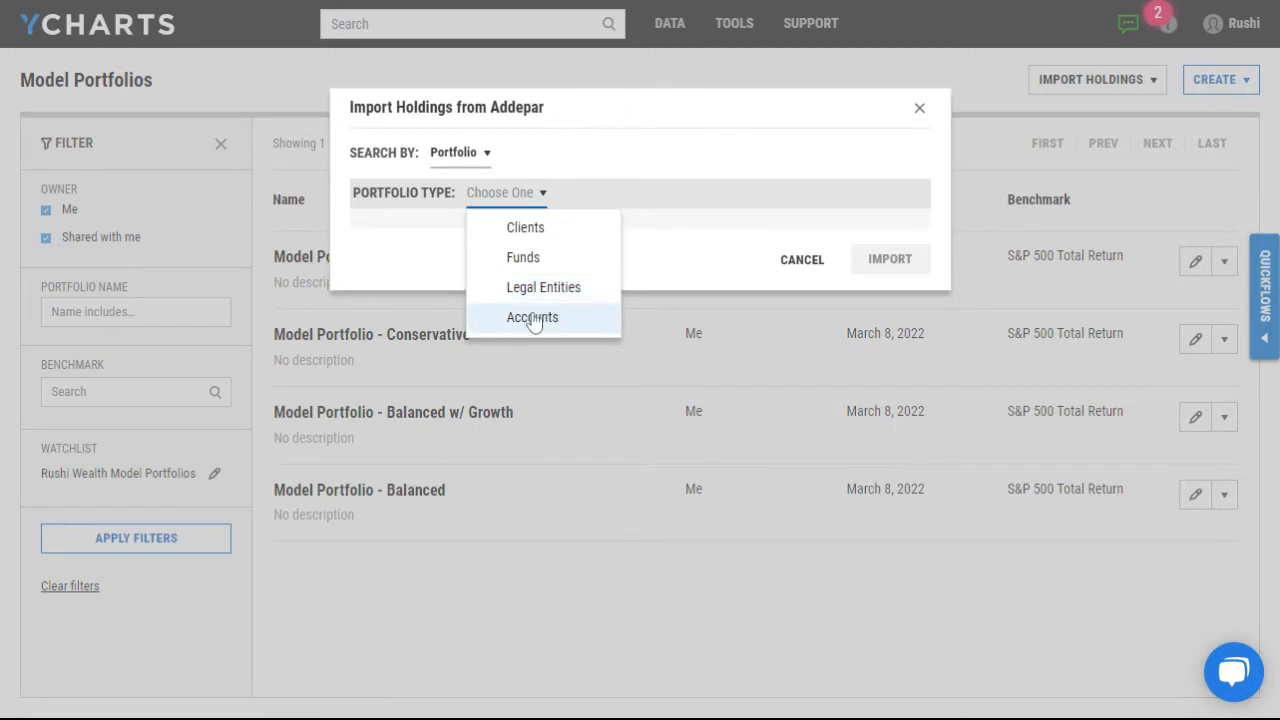
{"action": "left_click", "coordinate": [532, 316]}
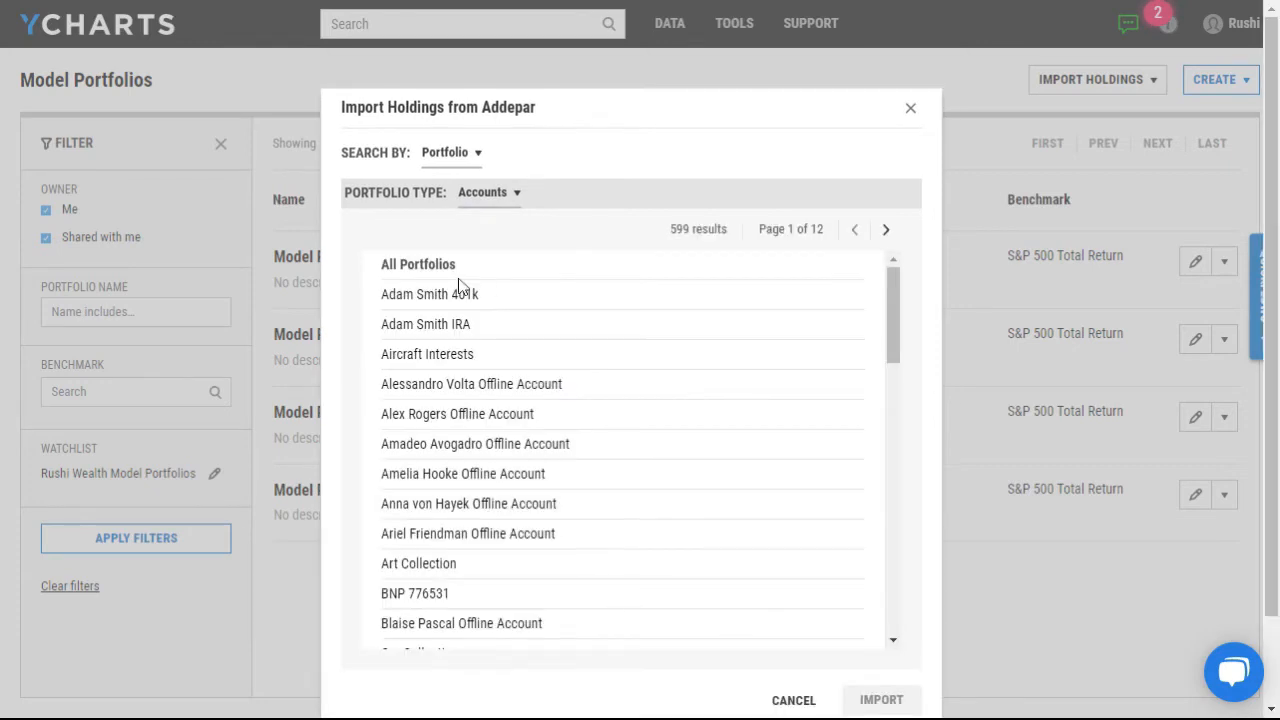
{"action": "mouse_move", "coordinate": [448, 296]}
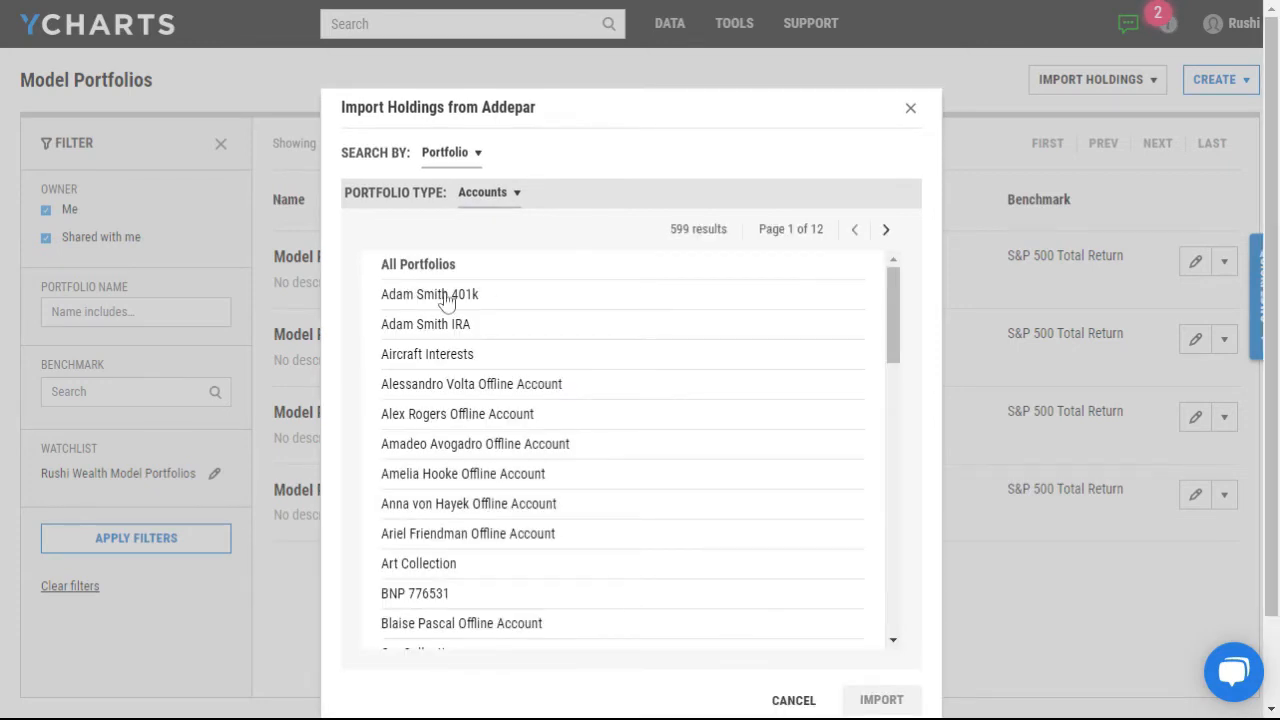
{"action": "left_click", "coordinate": [428, 294]}
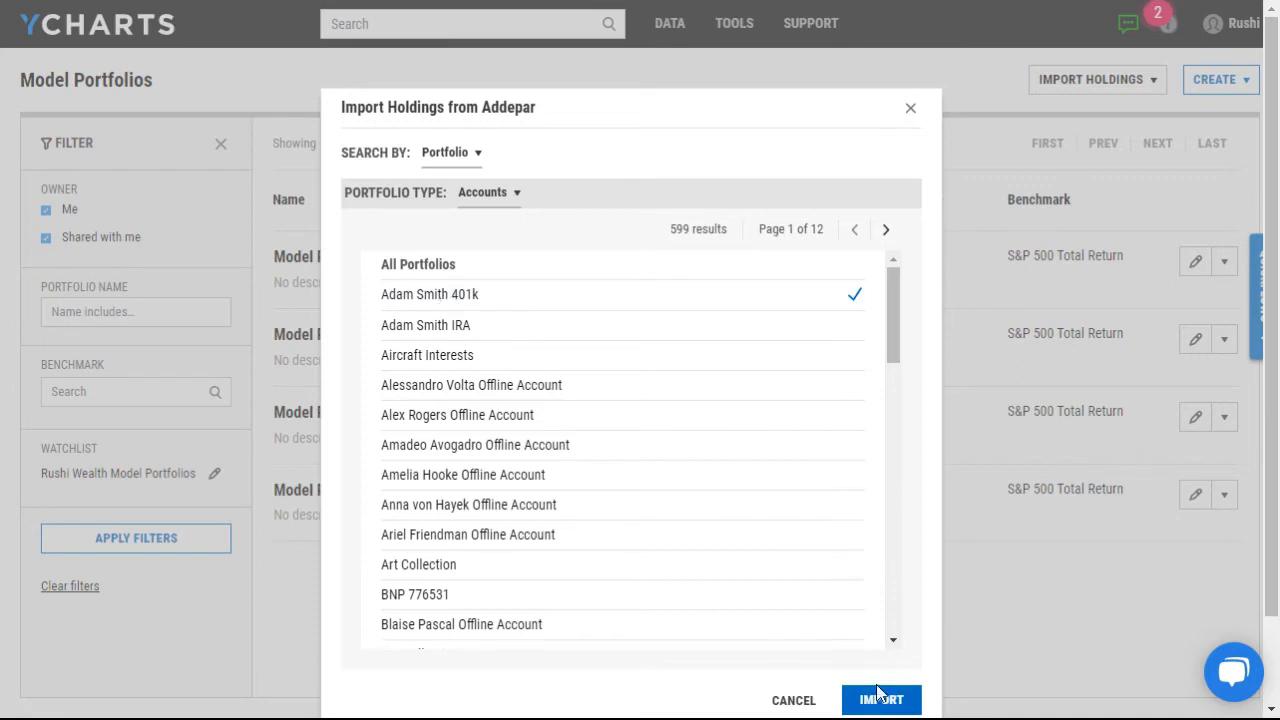
{"action": "left_click", "coordinate": [880, 700]}
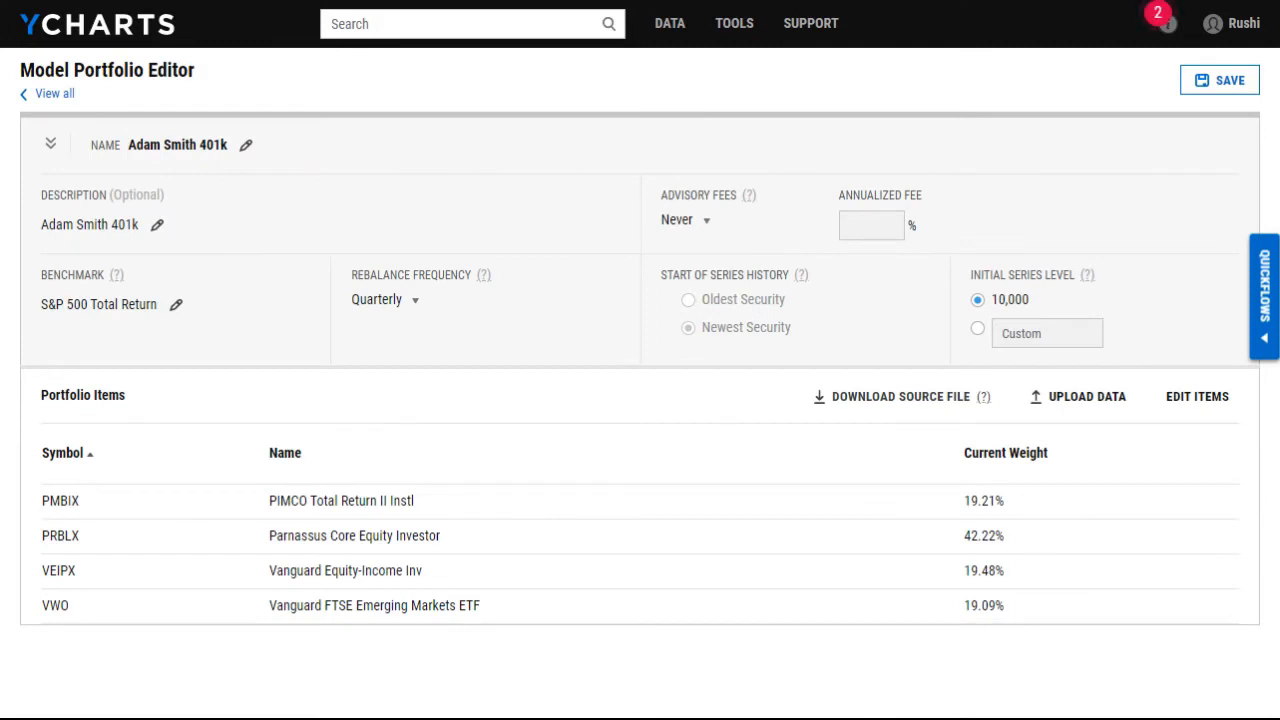
{"action": "mouse_move", "coordinate": [548, 556]}
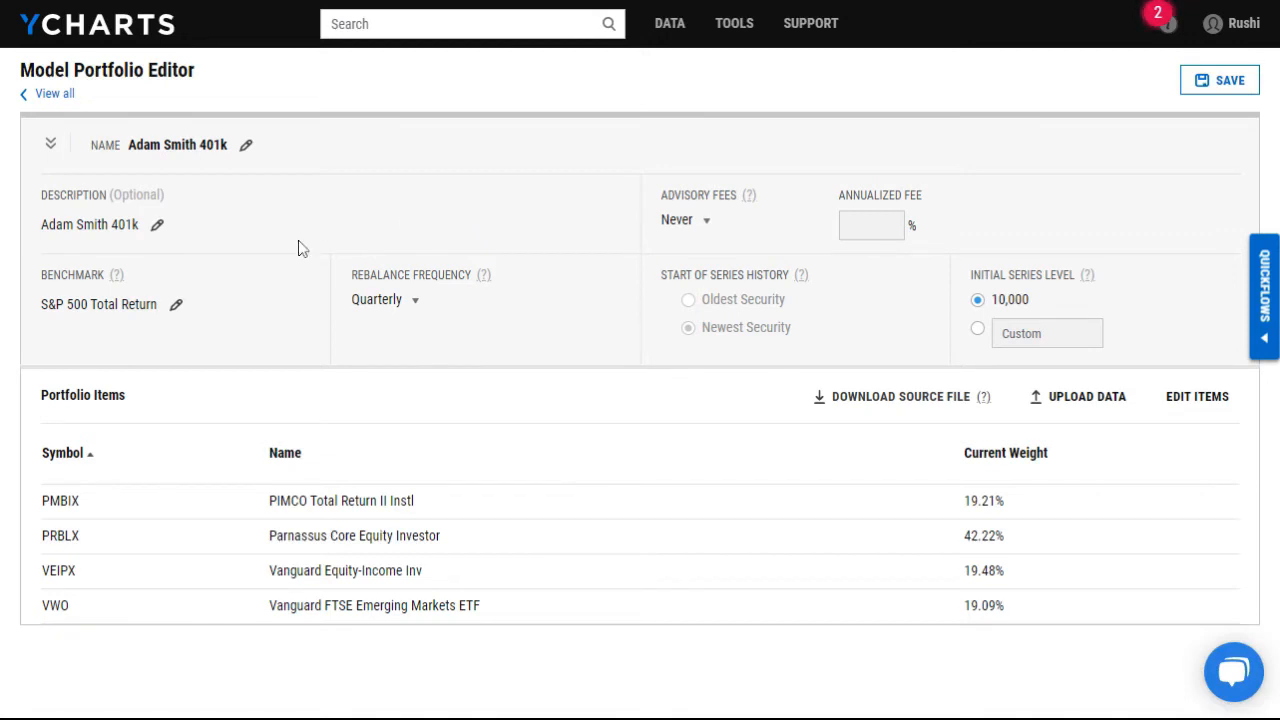
{"action": "mouse_move", "coordinate": [144, 560]}
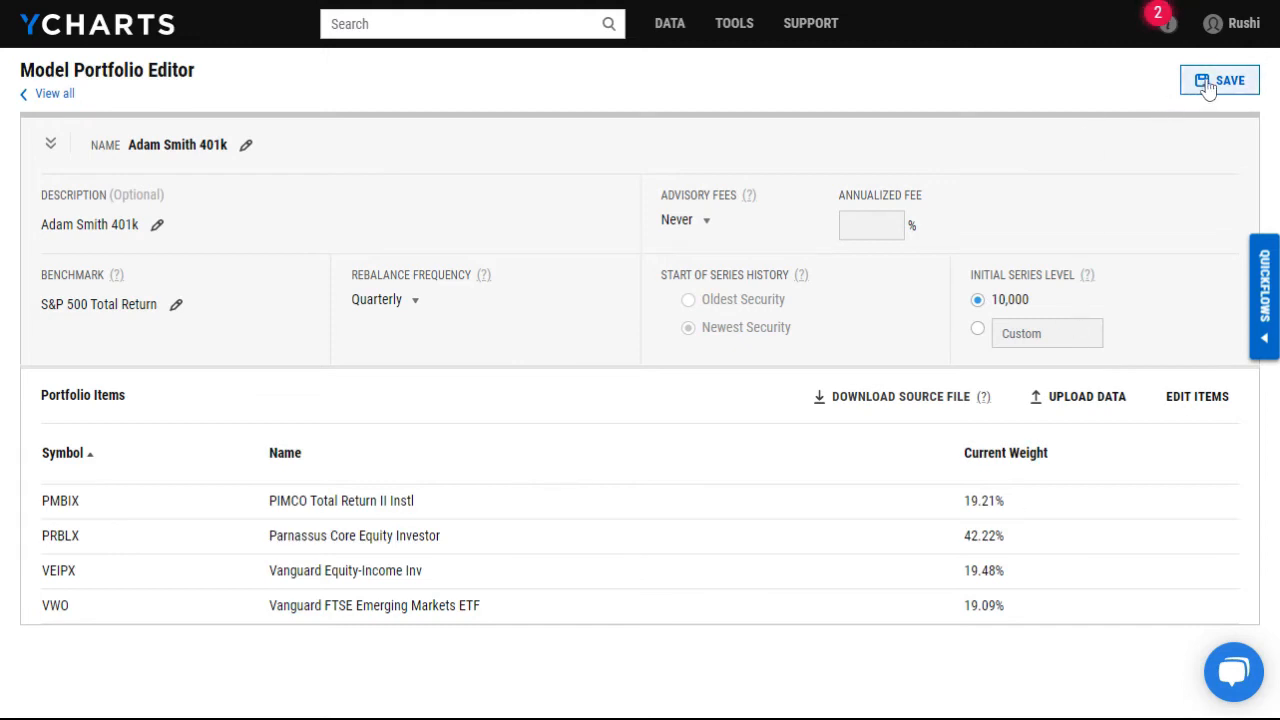
- Save the Adam Smith 401k model portfolio anyway despite the advisory-fee alert
{"action": "left_click", "coordinate": [1228, 80]}
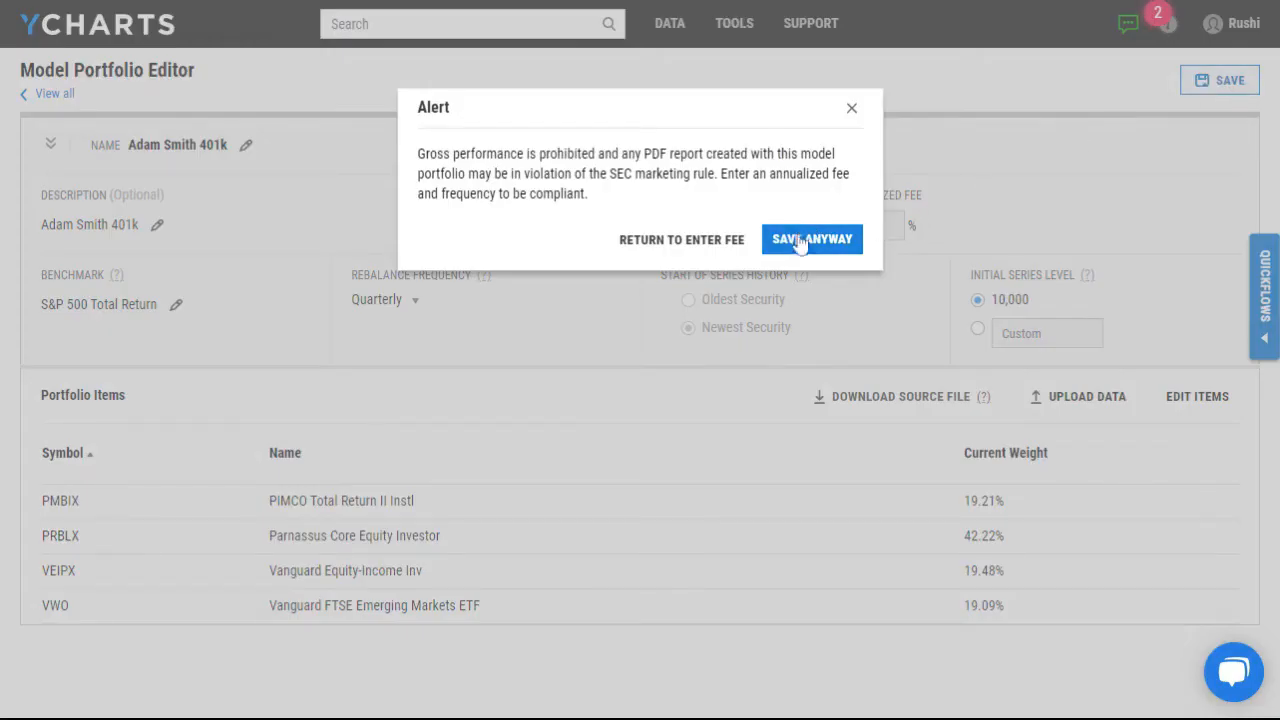
{"action": "left_click", "coordinate": [812, 240]}
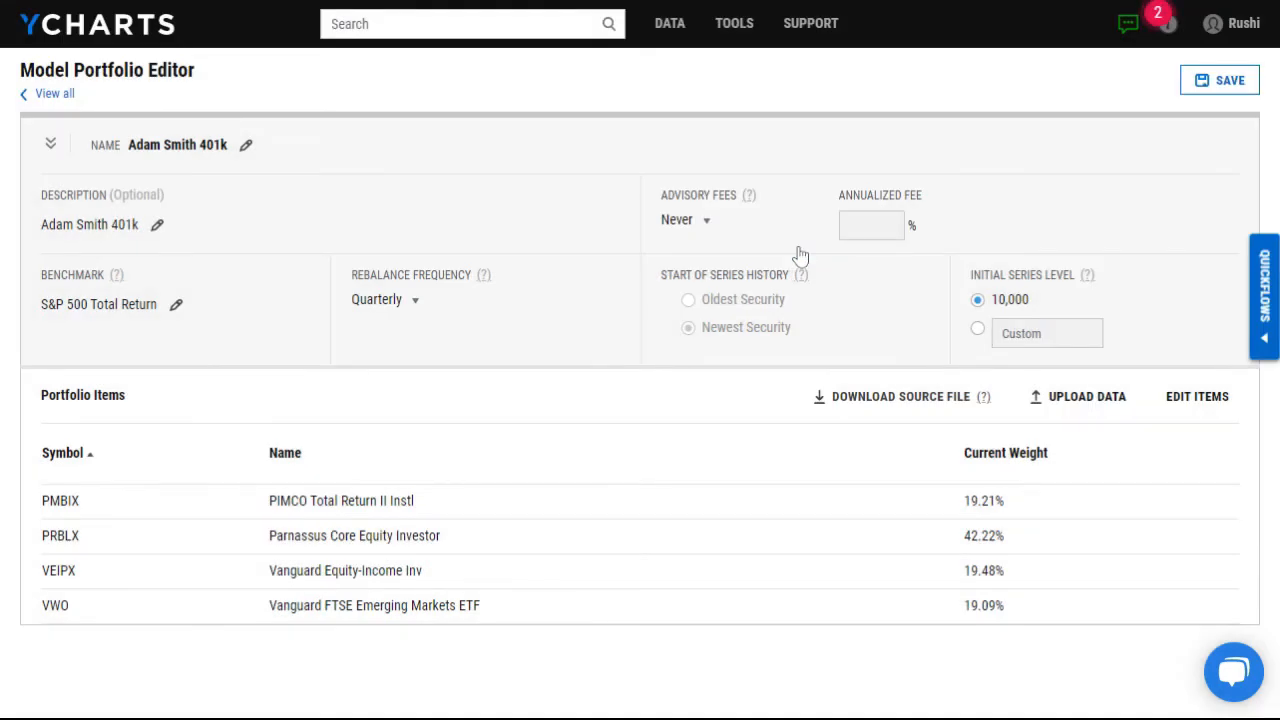
{"action": "left_click", "coordinate": [52, 94]}
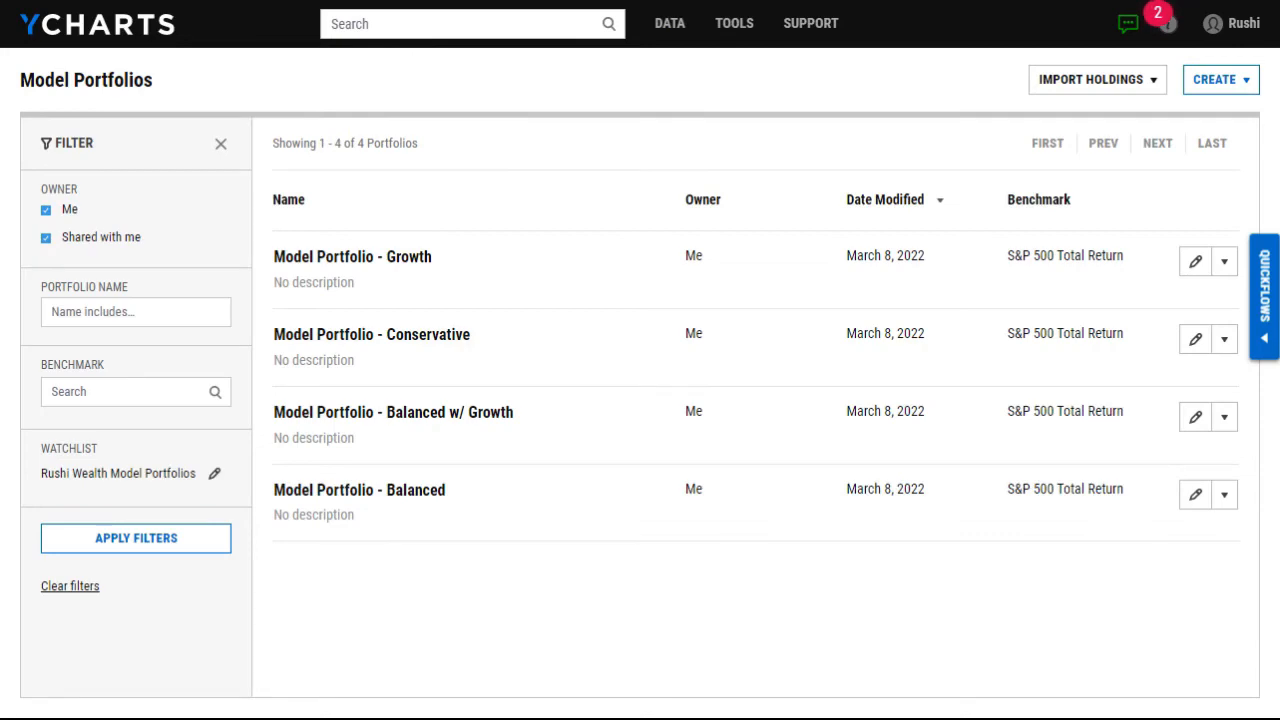
- Search for 'adam smith' in the top search bar
{"action": "type", "text": "a"}
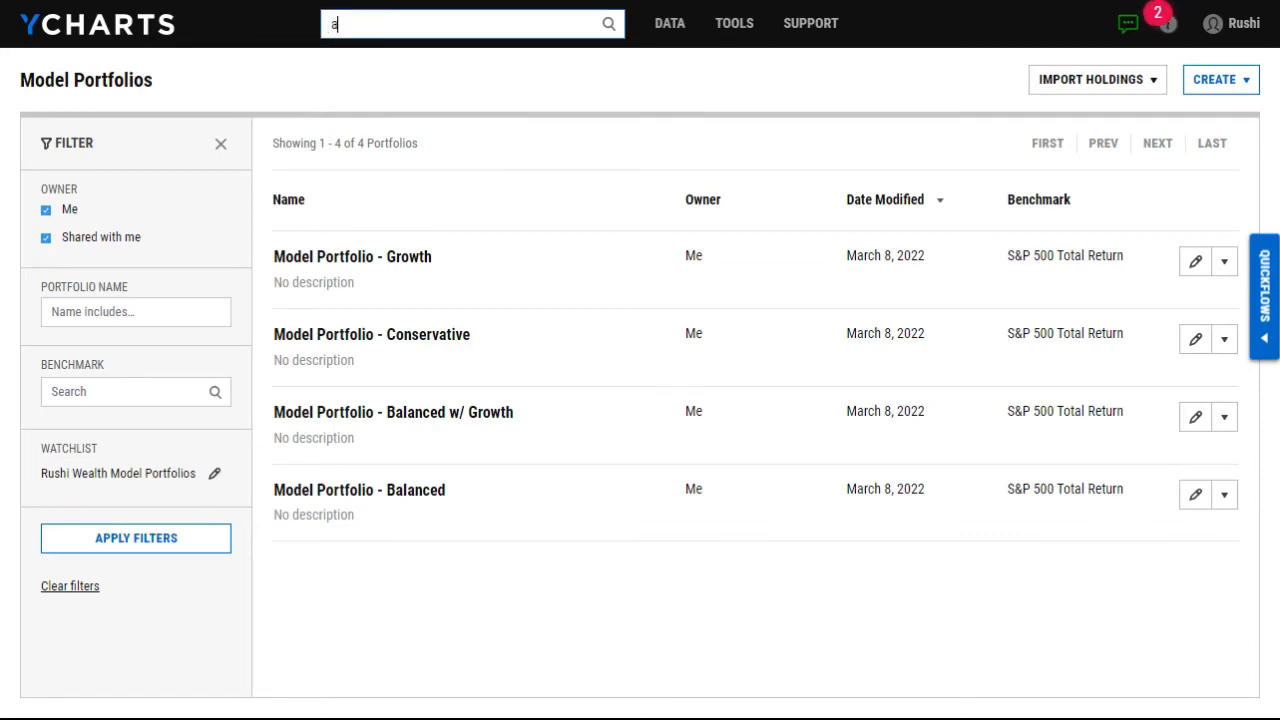
{"action": "type", "text": "dam smith"}
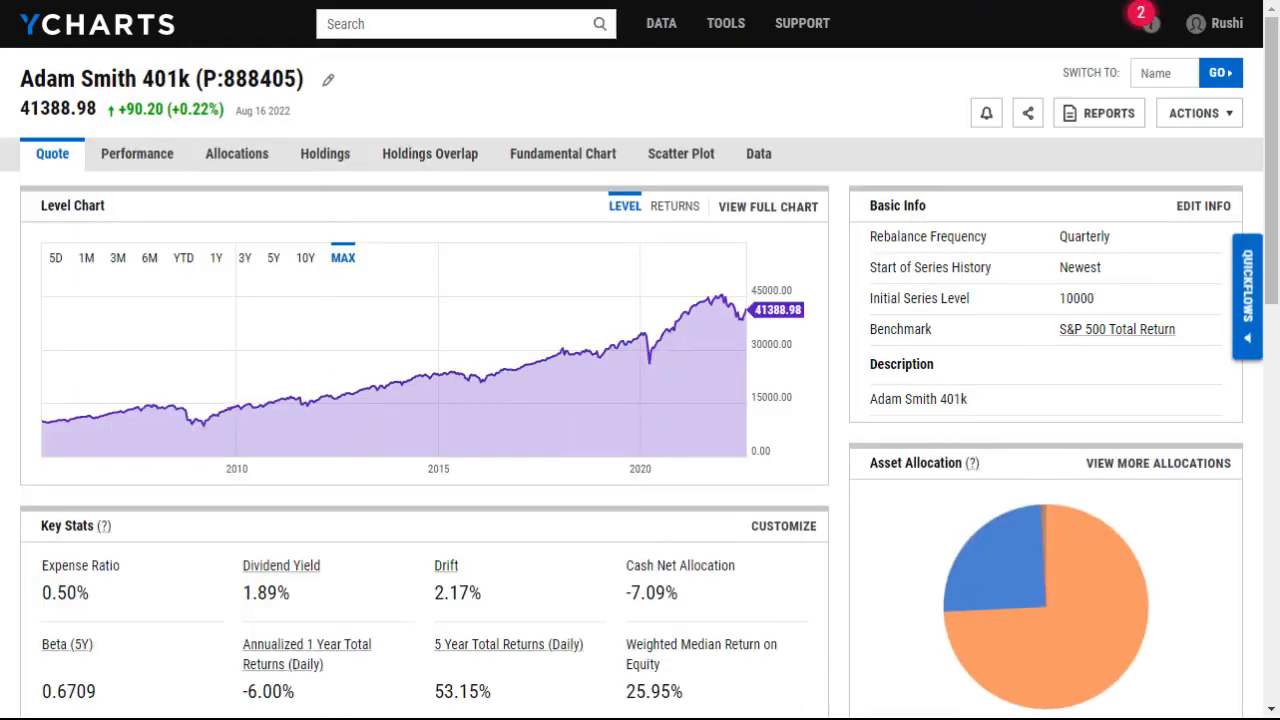
{"action": "mouse_move", "coordinate": [410, 330]}
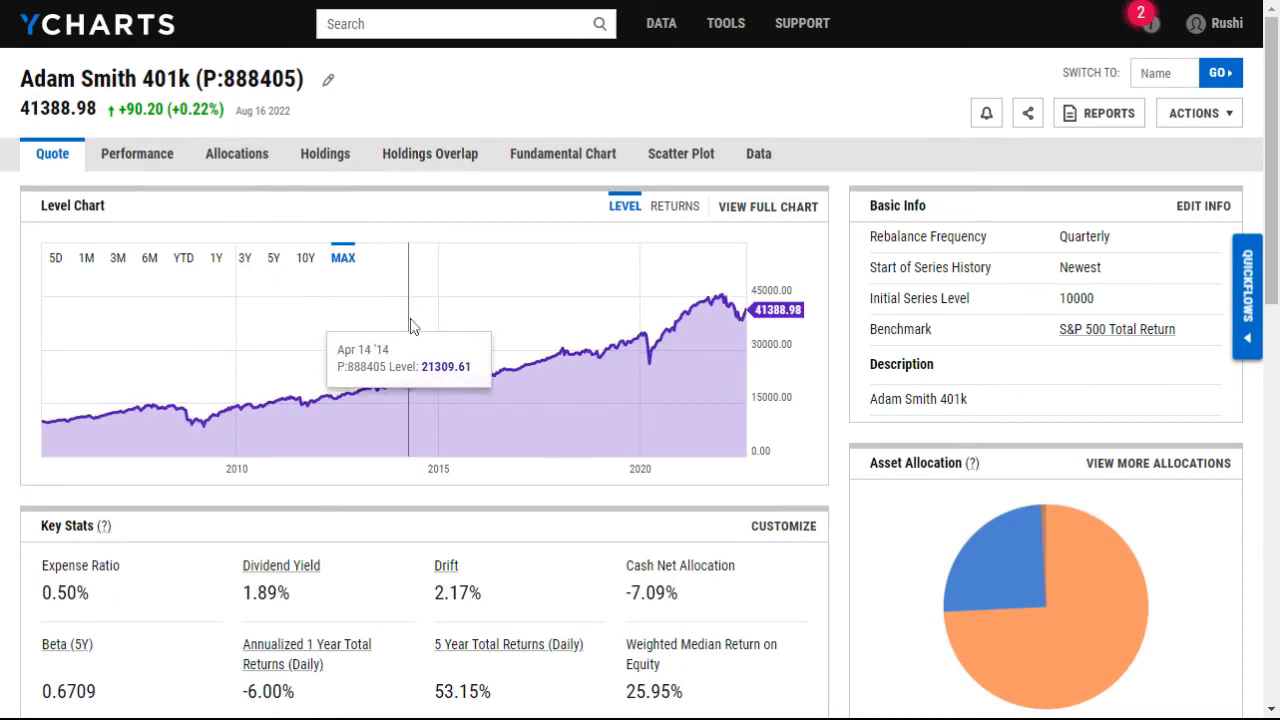
- Scroll the Adam Smith 401k quote page to see holdings, returns versus peers and risk info
{"action": "scroll", "scroll_direction": "down", "scroll_amount": 3}
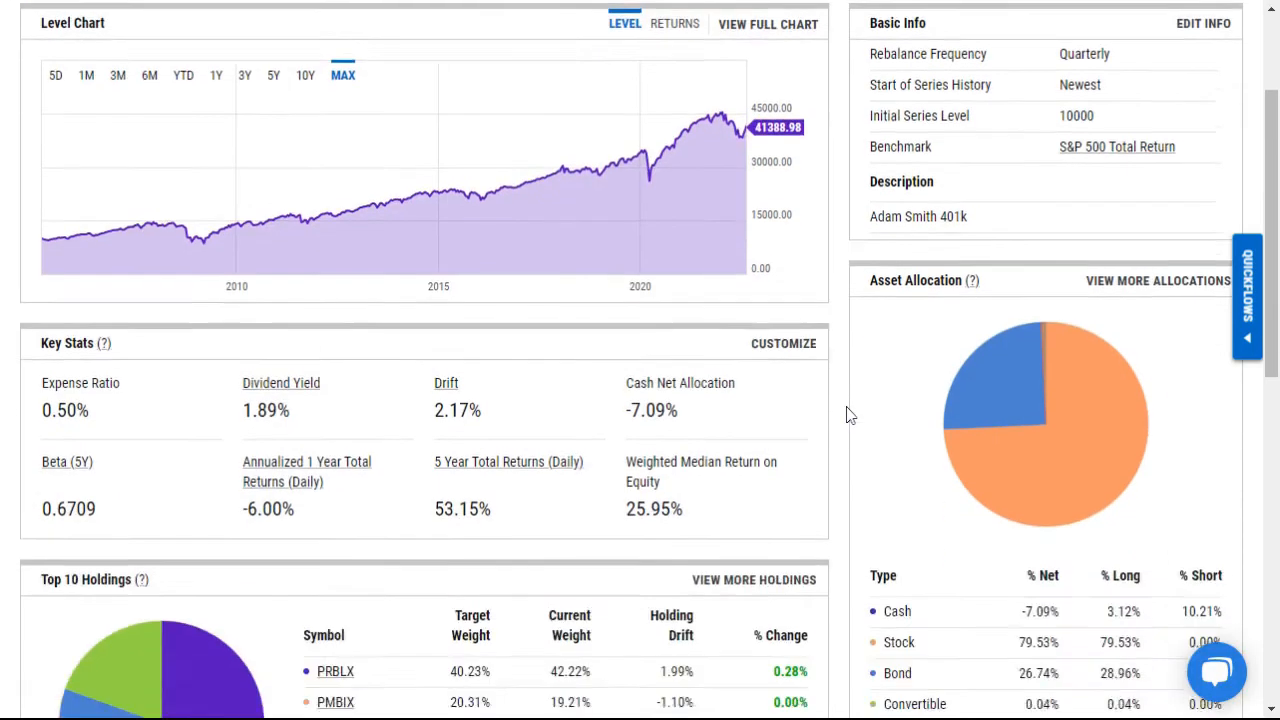
{"action": "scroll", "scroll_direction": "down", "scroll_amount": 3}
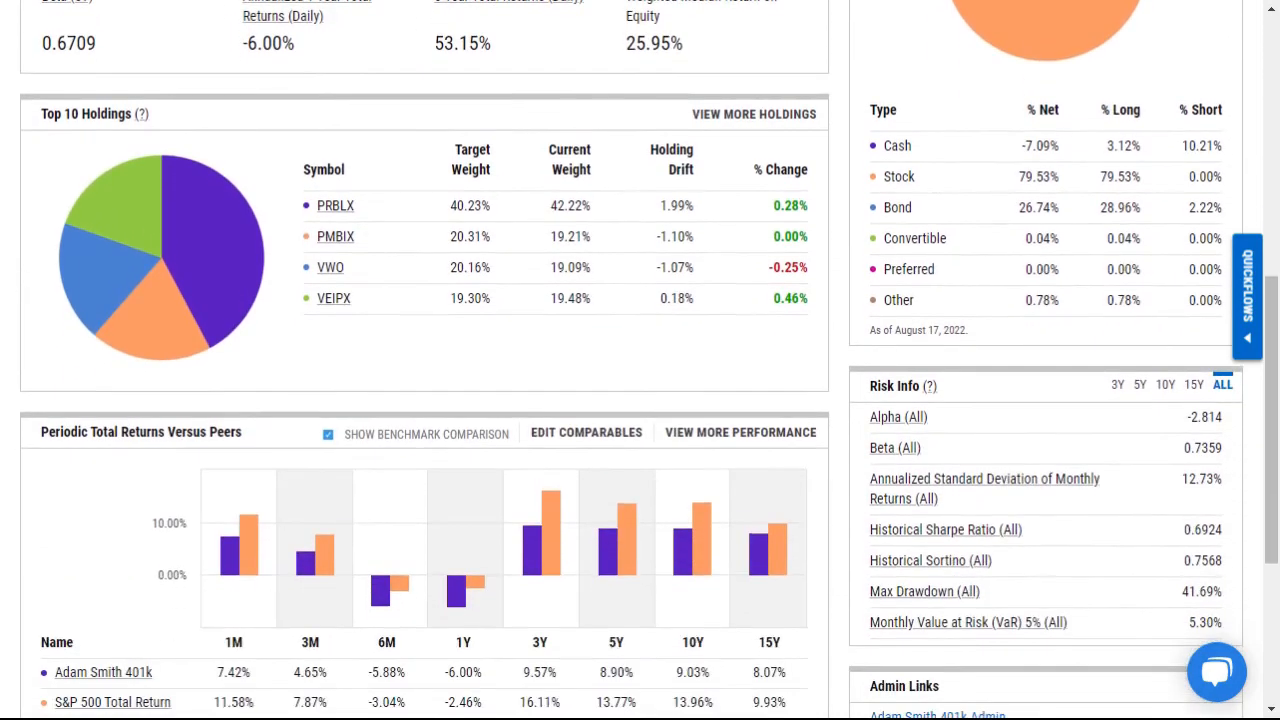
{"action": "scroll", "scroll_direction": "down", "scroll_amount": 3}
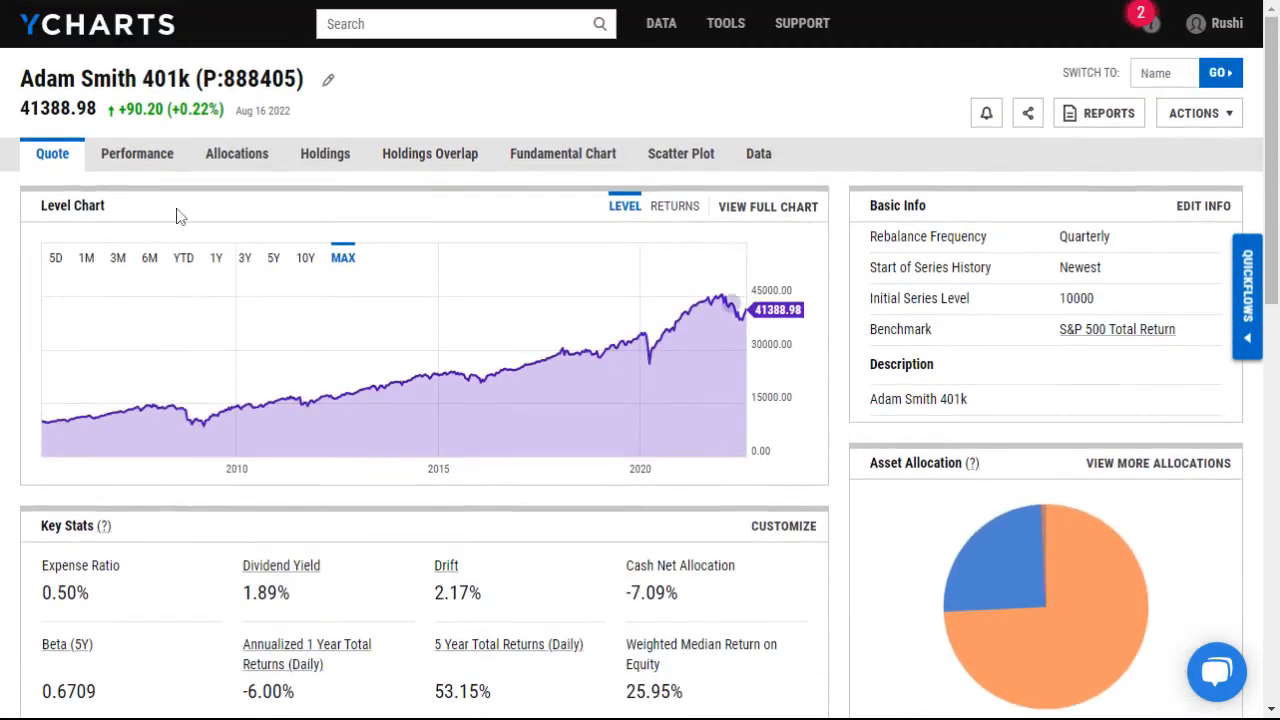
{"action": "mouse_move", "coordinate": [236, 152]}
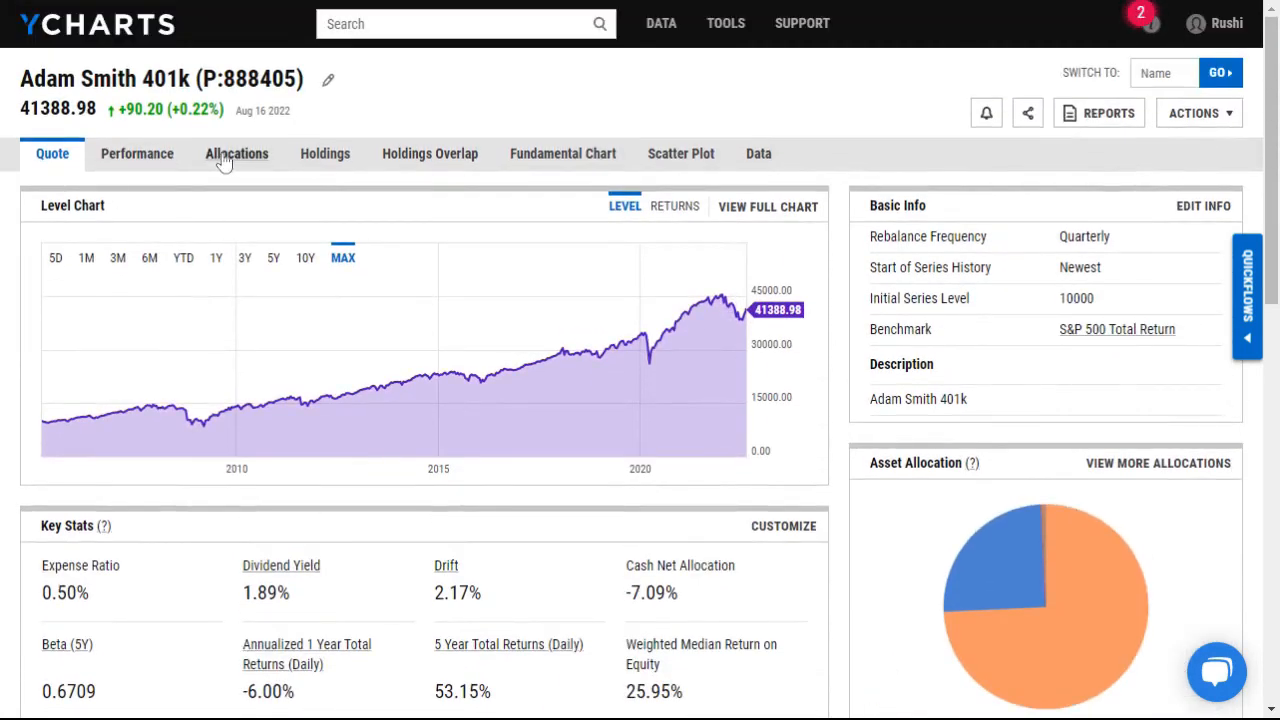
{"action": "mouse_move", "coordinate": [324, 152]}
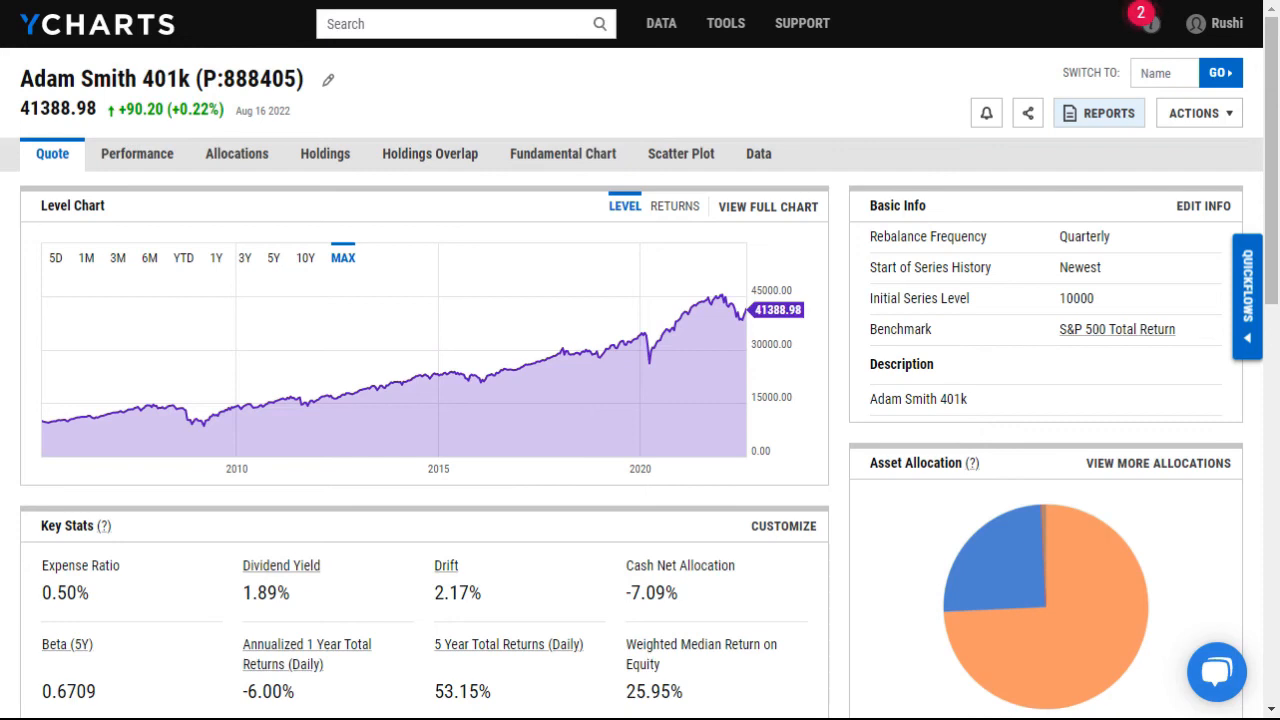
{"action": "mouse_move", "coordinate": [798, 80]}
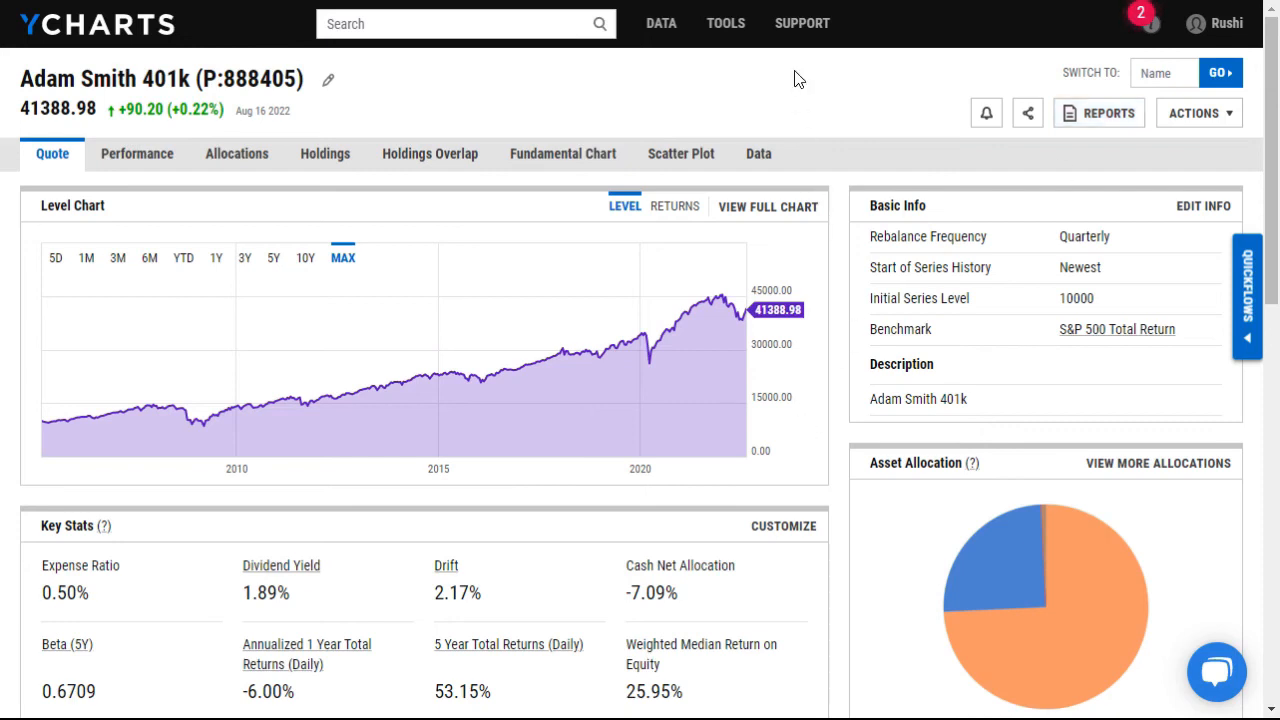